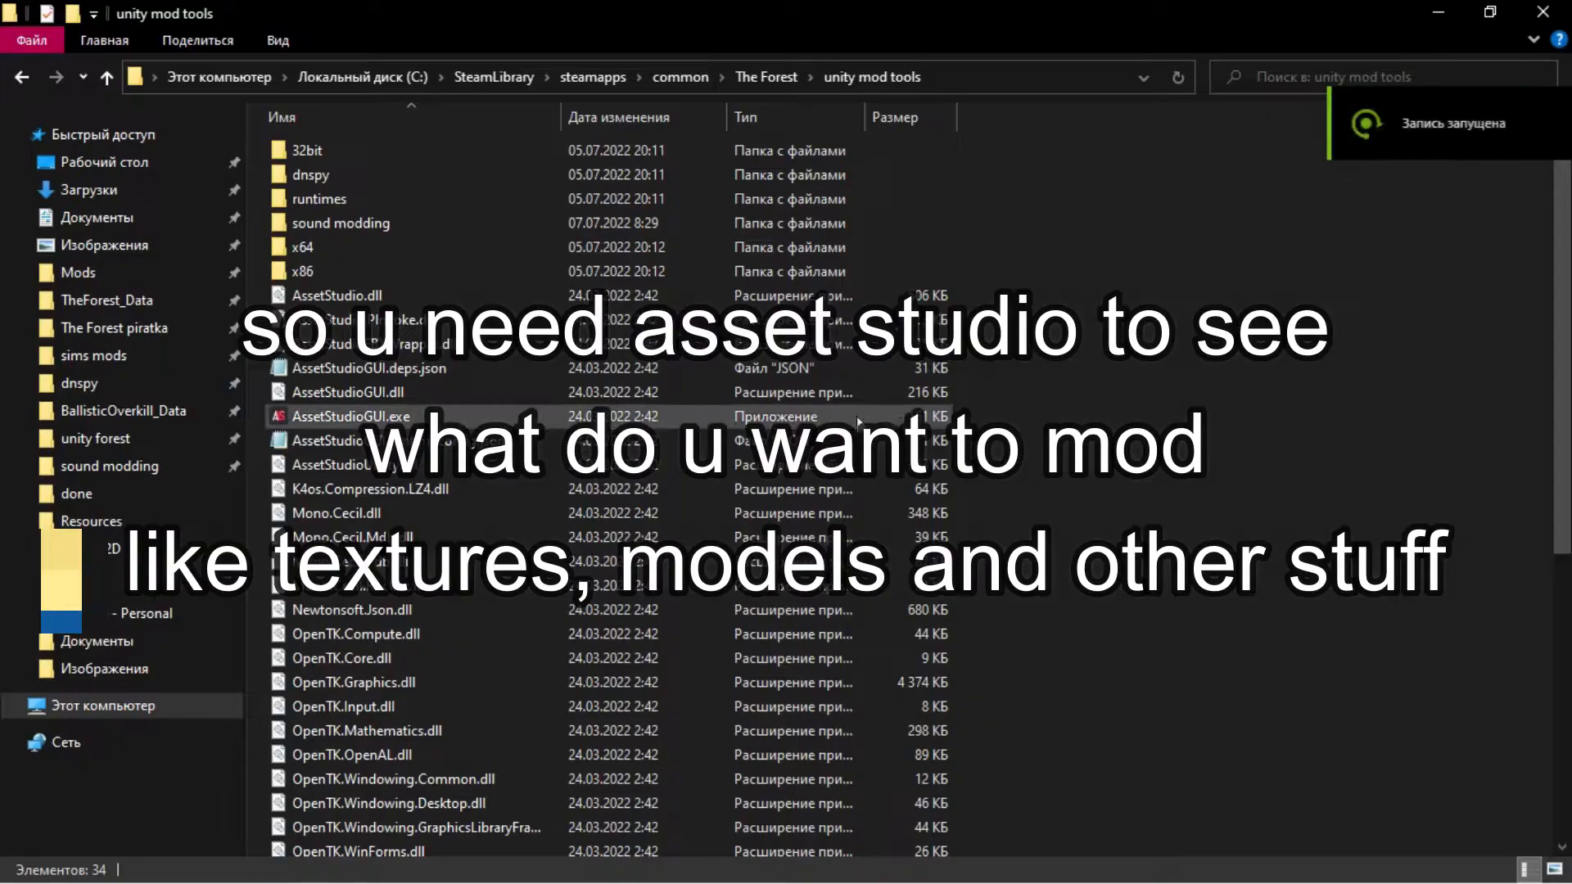
Launch AssetStudioGUI.exe from the mod tools folder and load globalgamemanagers and resources.assets.
double_click(351, 416)
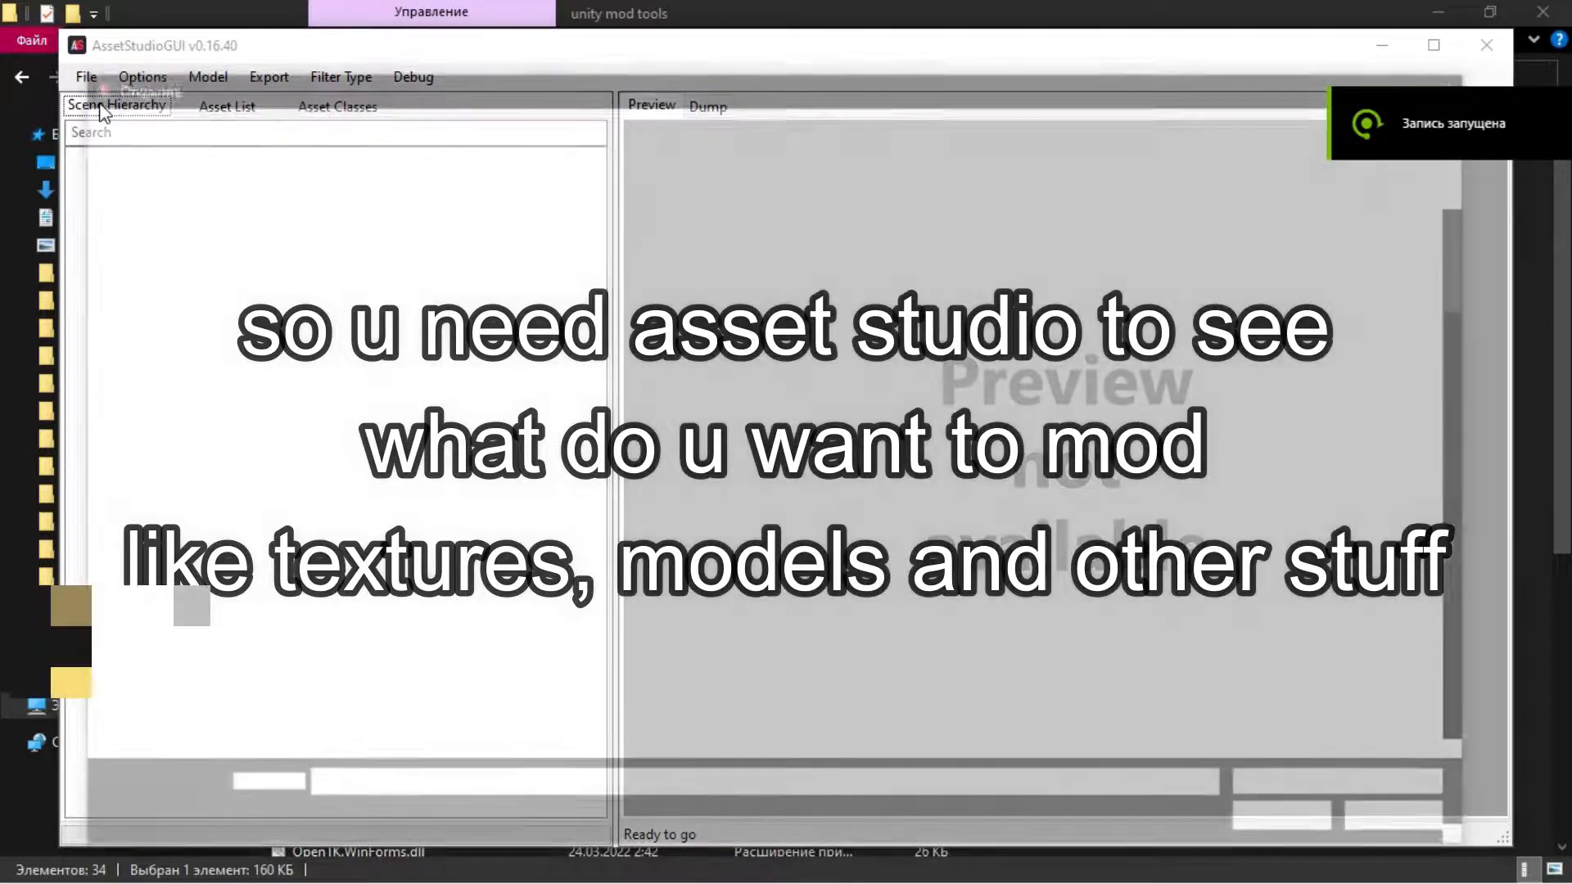
left_click(85, 76)
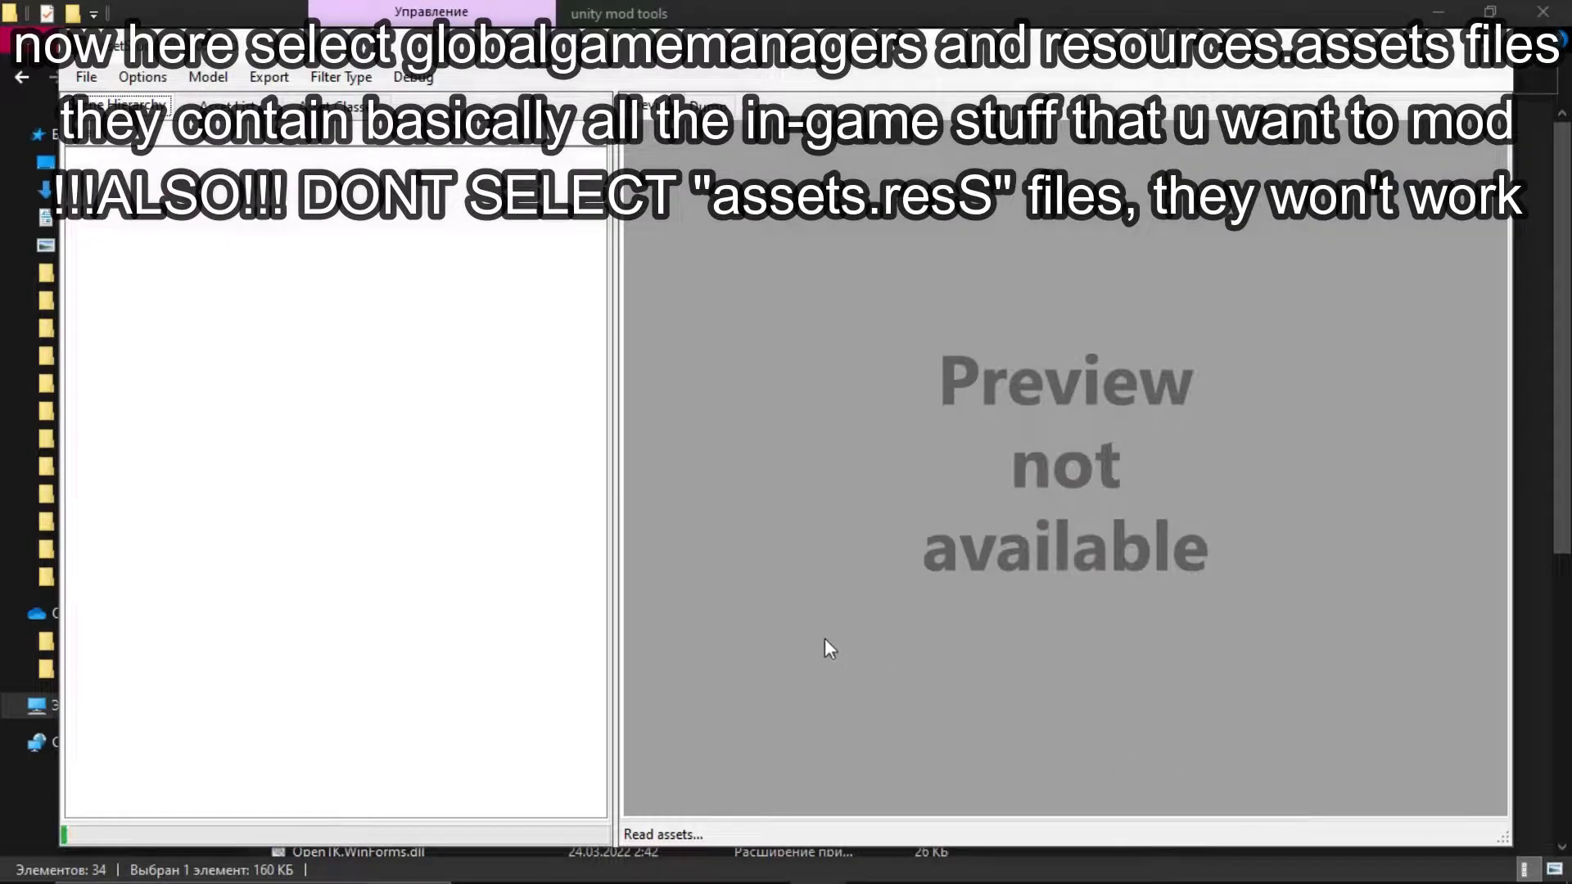
mouse_move(669, 570)
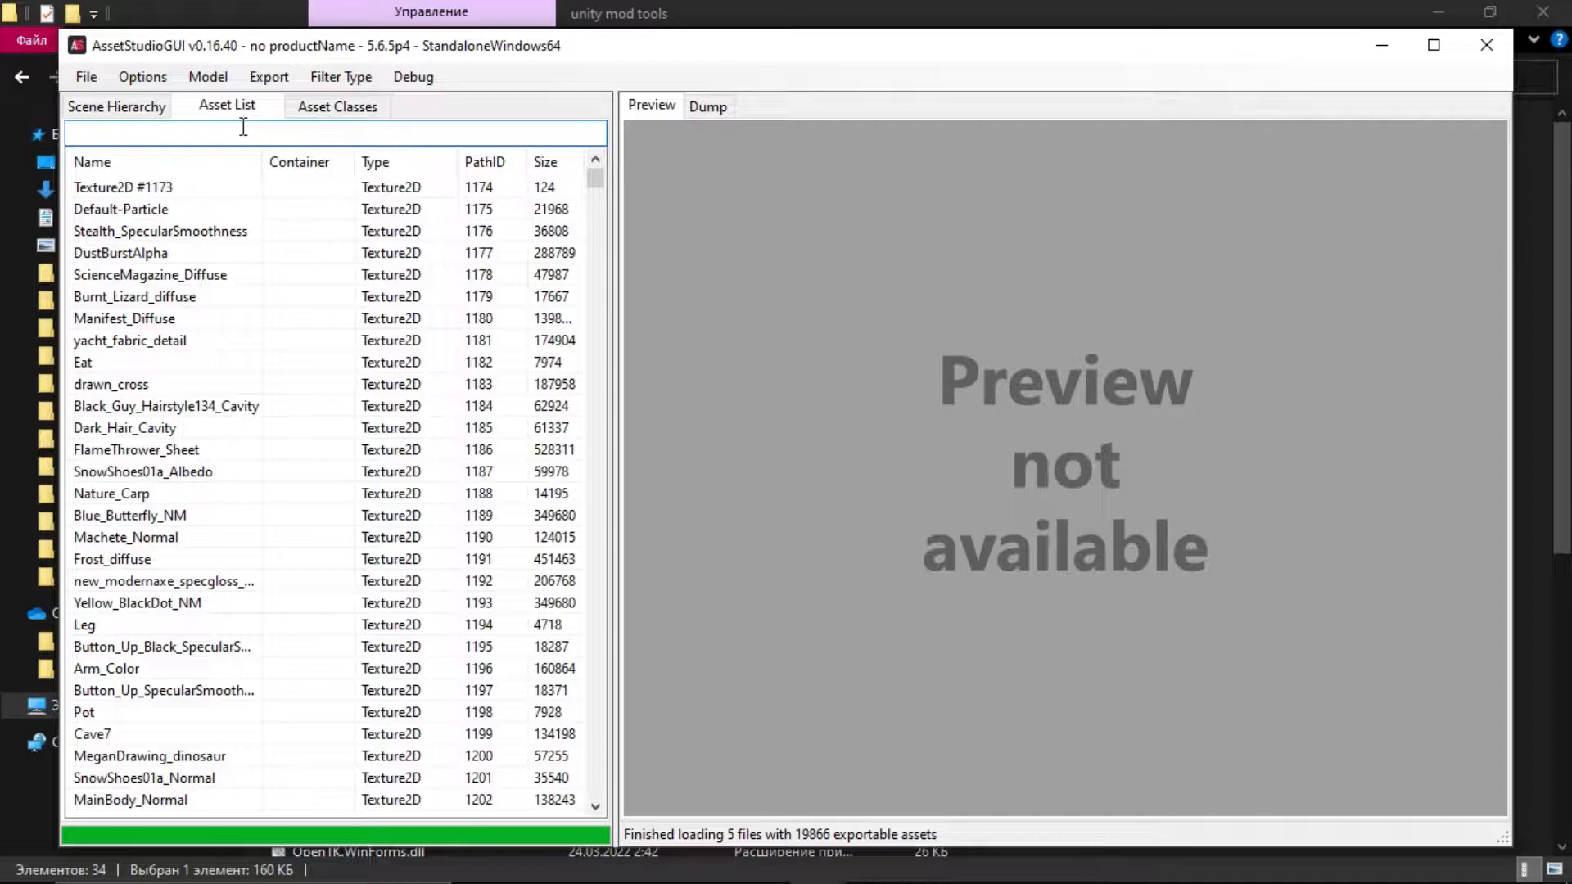
Filter the Asset List by 'mutant', preview the mutant meshes, then filter by 'lizard' and select a result.
type("mutant")
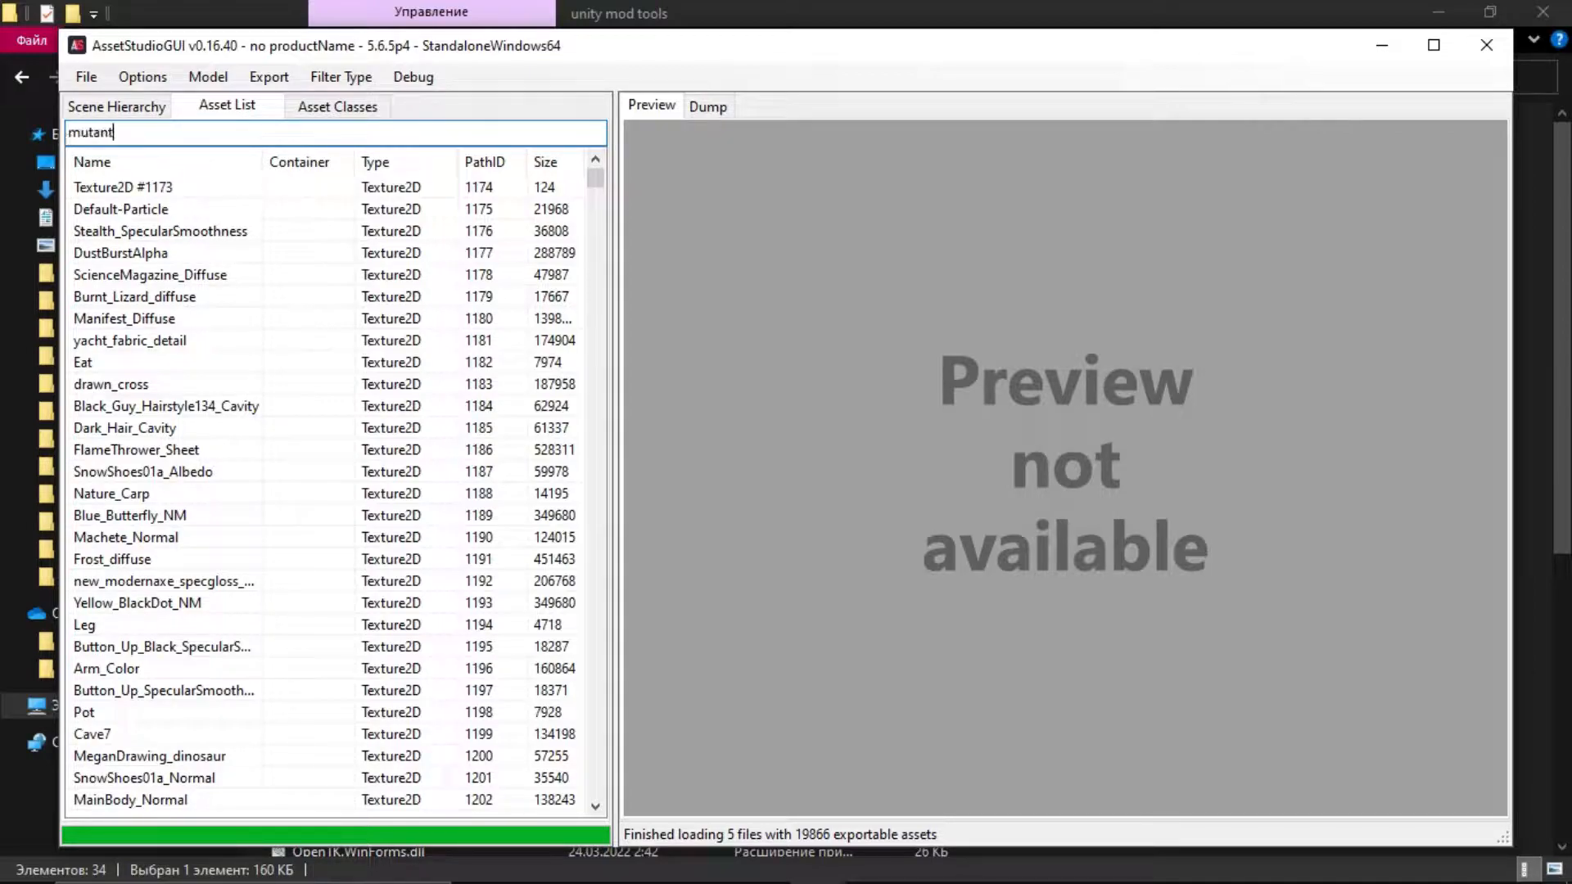
left_click(155, 384)
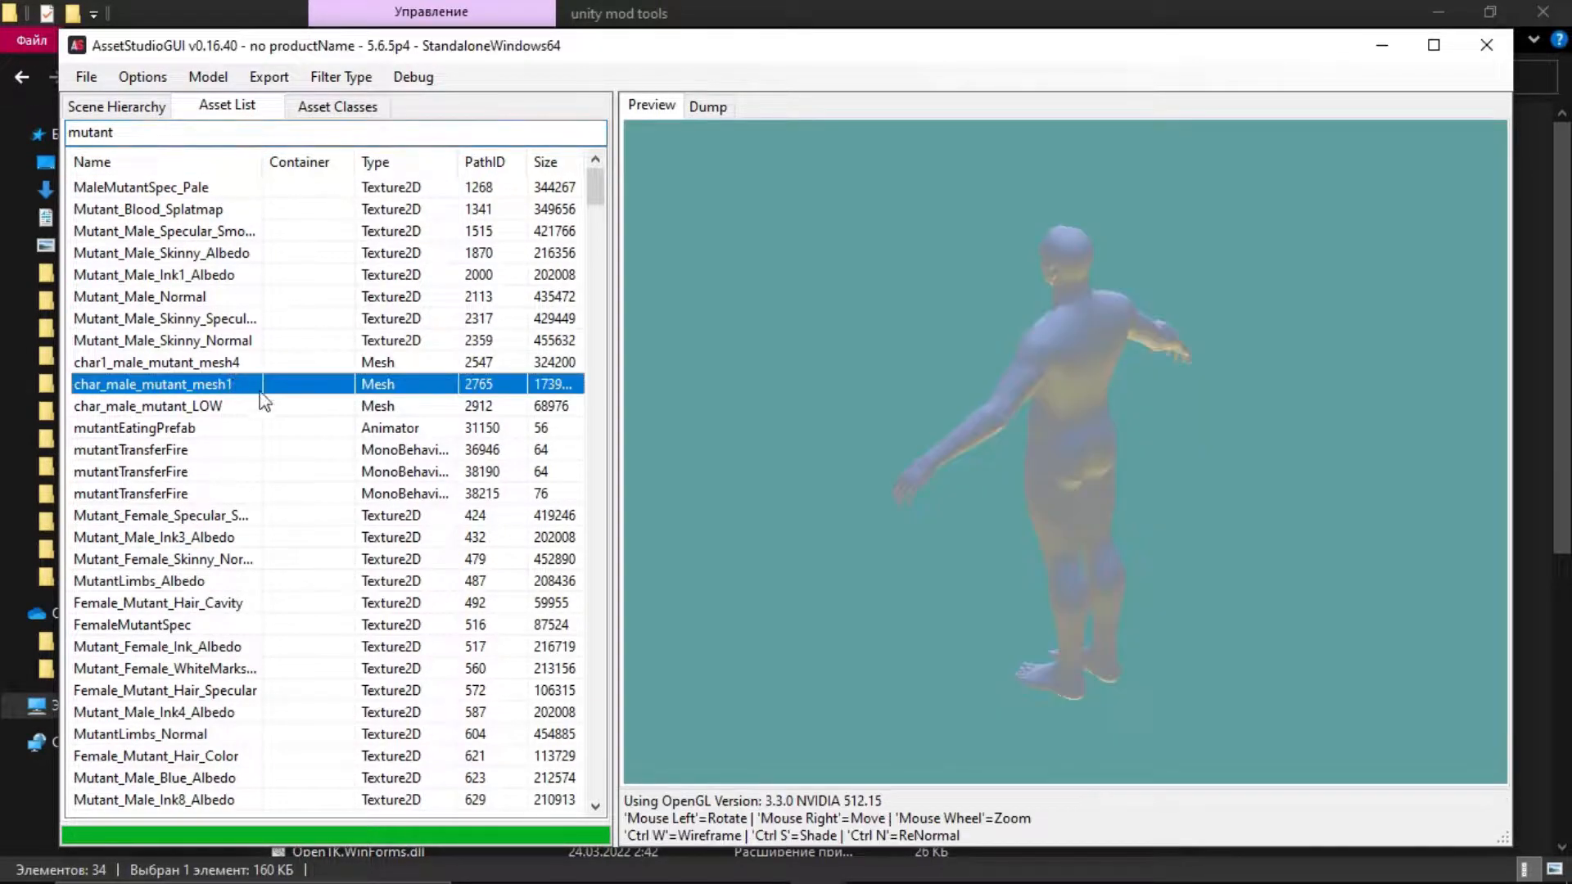
left_click(156, 362)
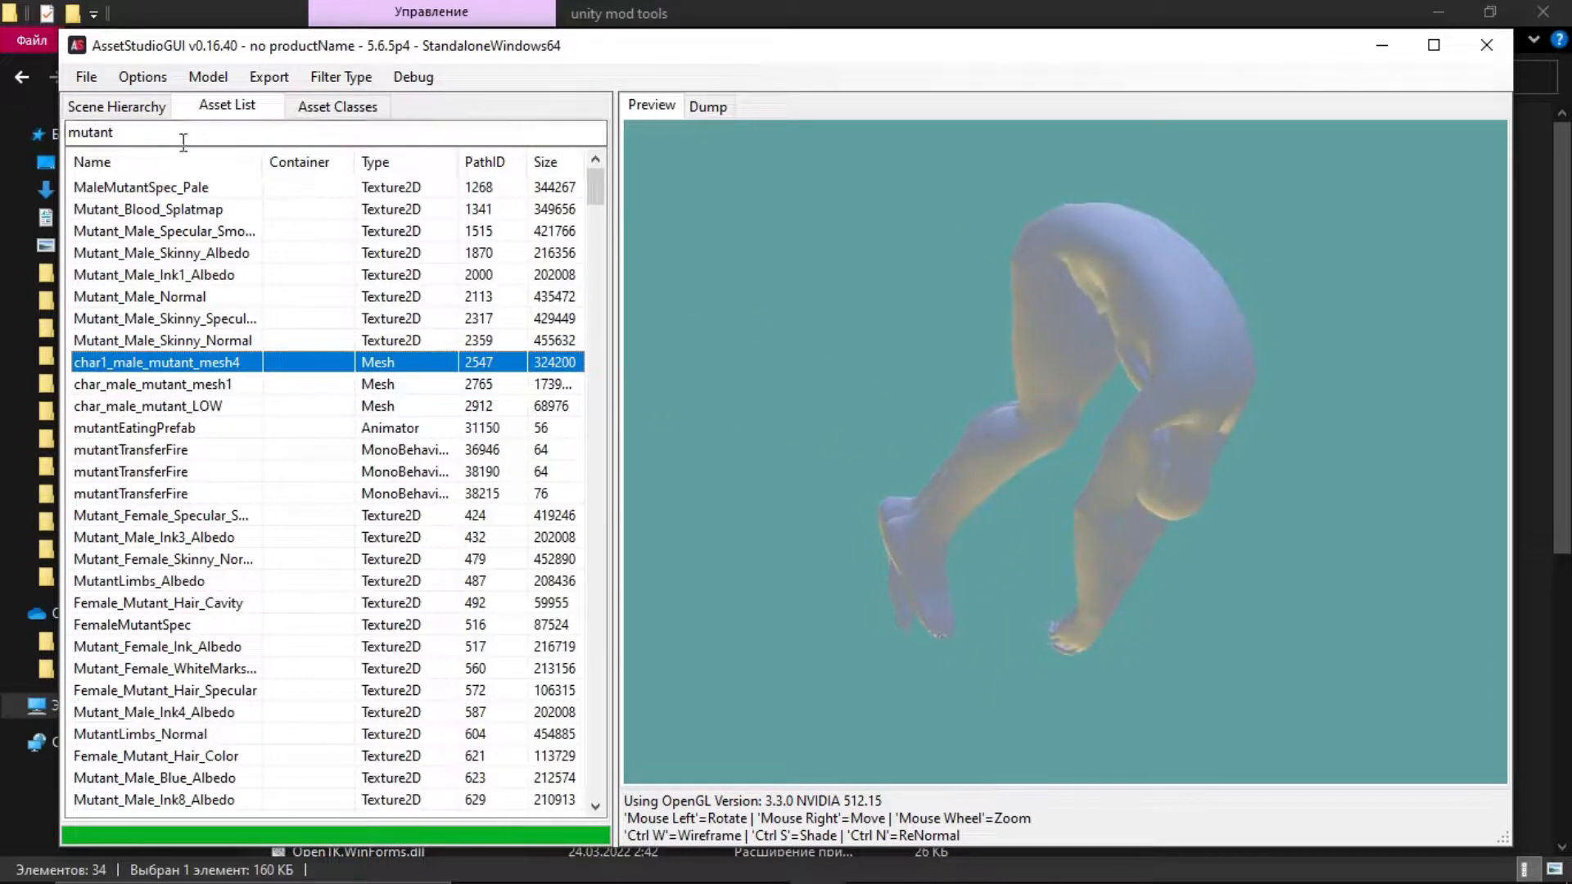
type("lizard")
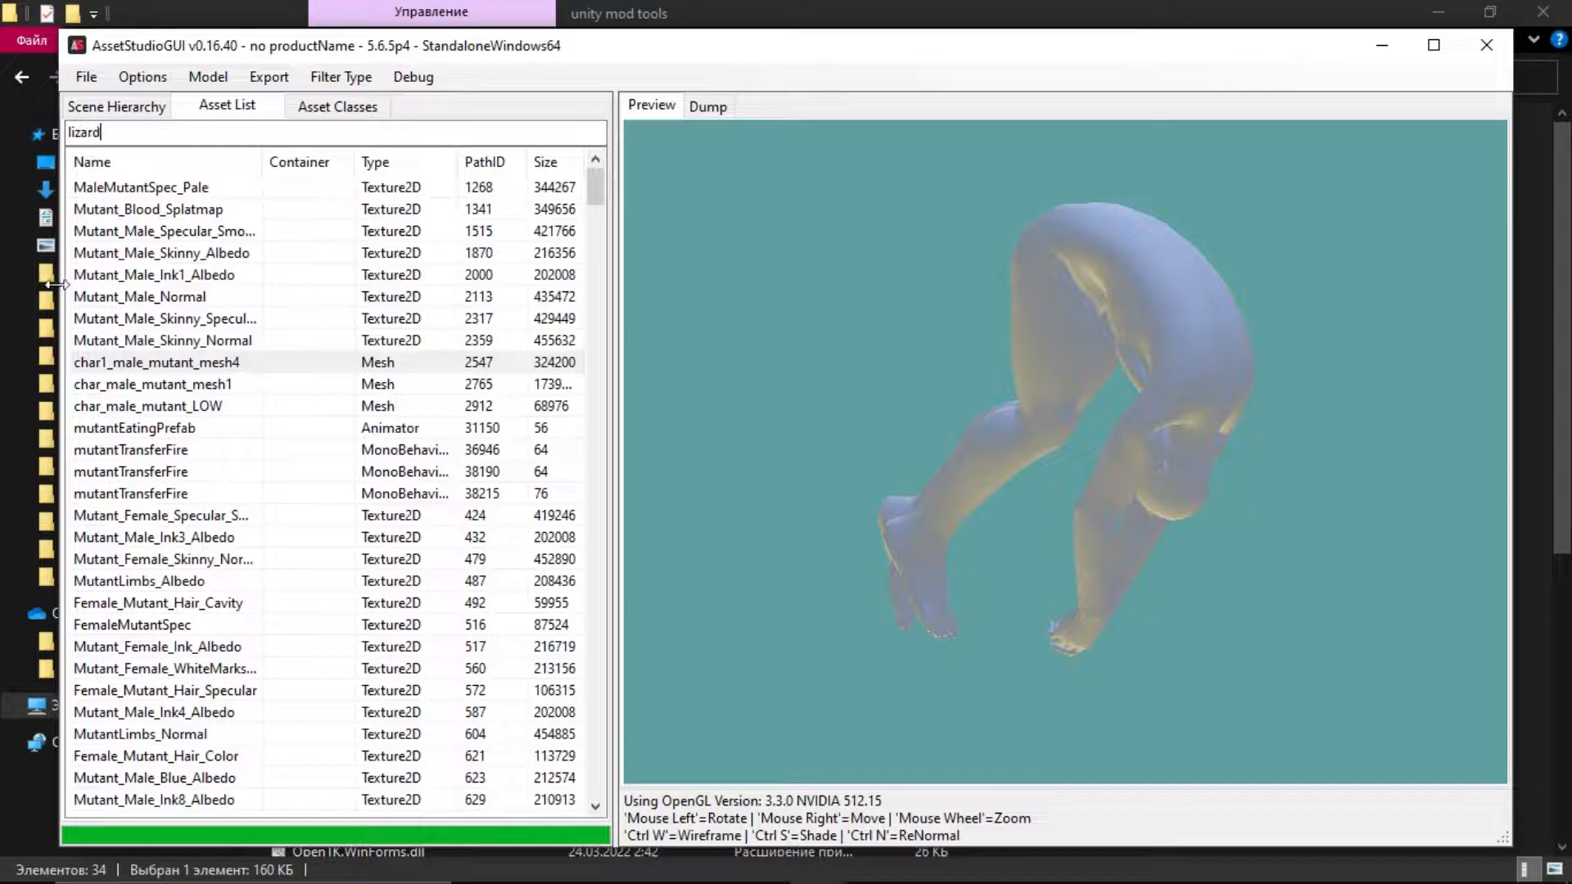
left_click(135, 186)
type("chainsaw")
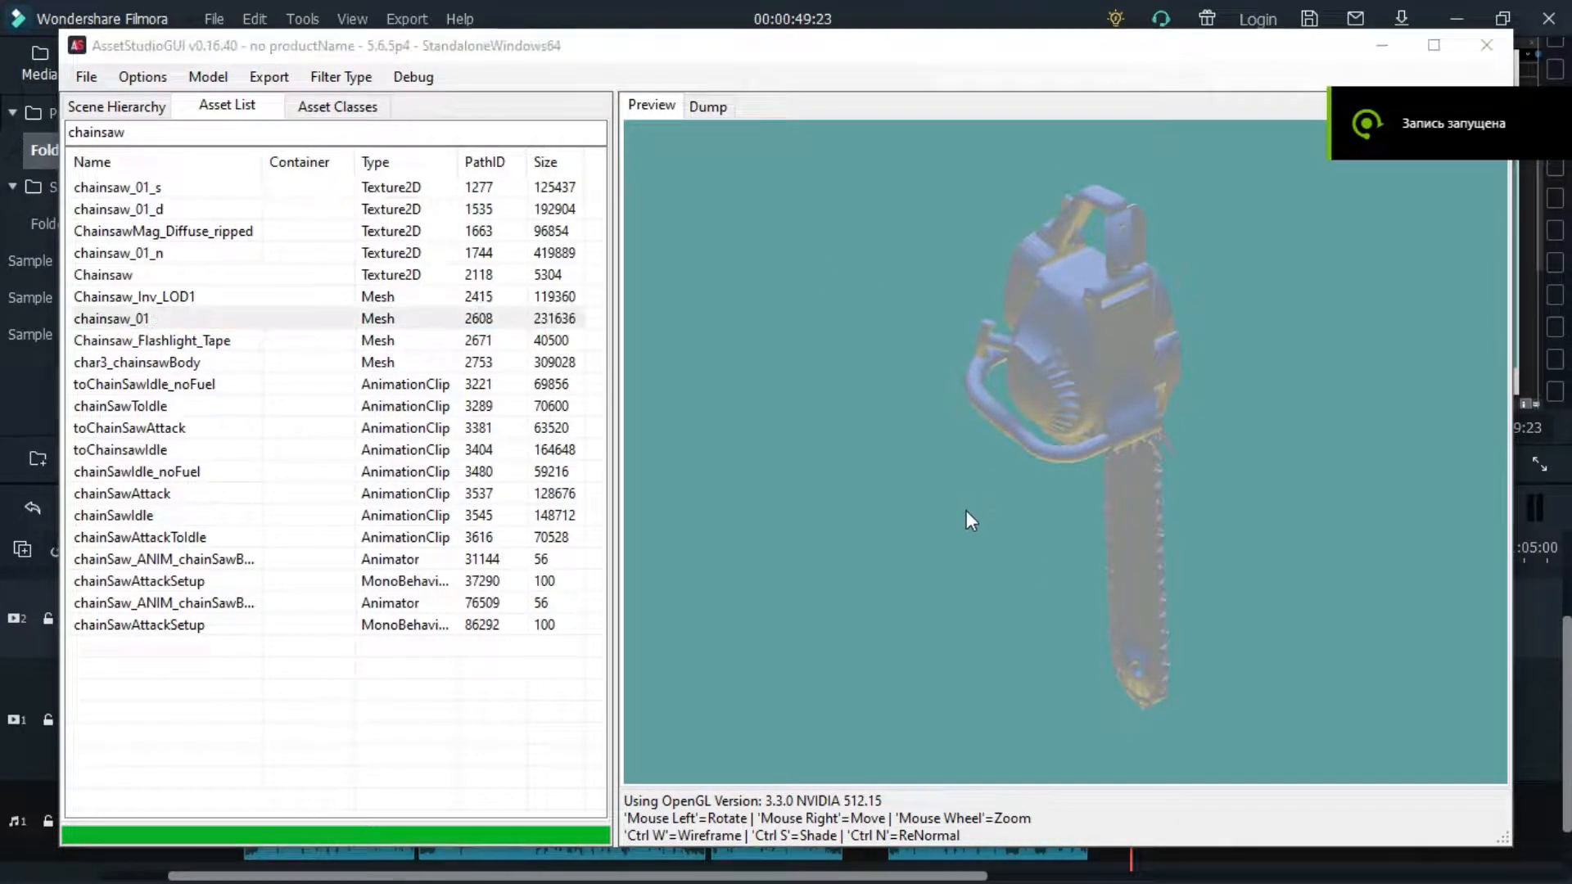
Open globalgamemanagers.assets from TheForest_Data in UABE and browse its asset list.
left_click(22, 862)
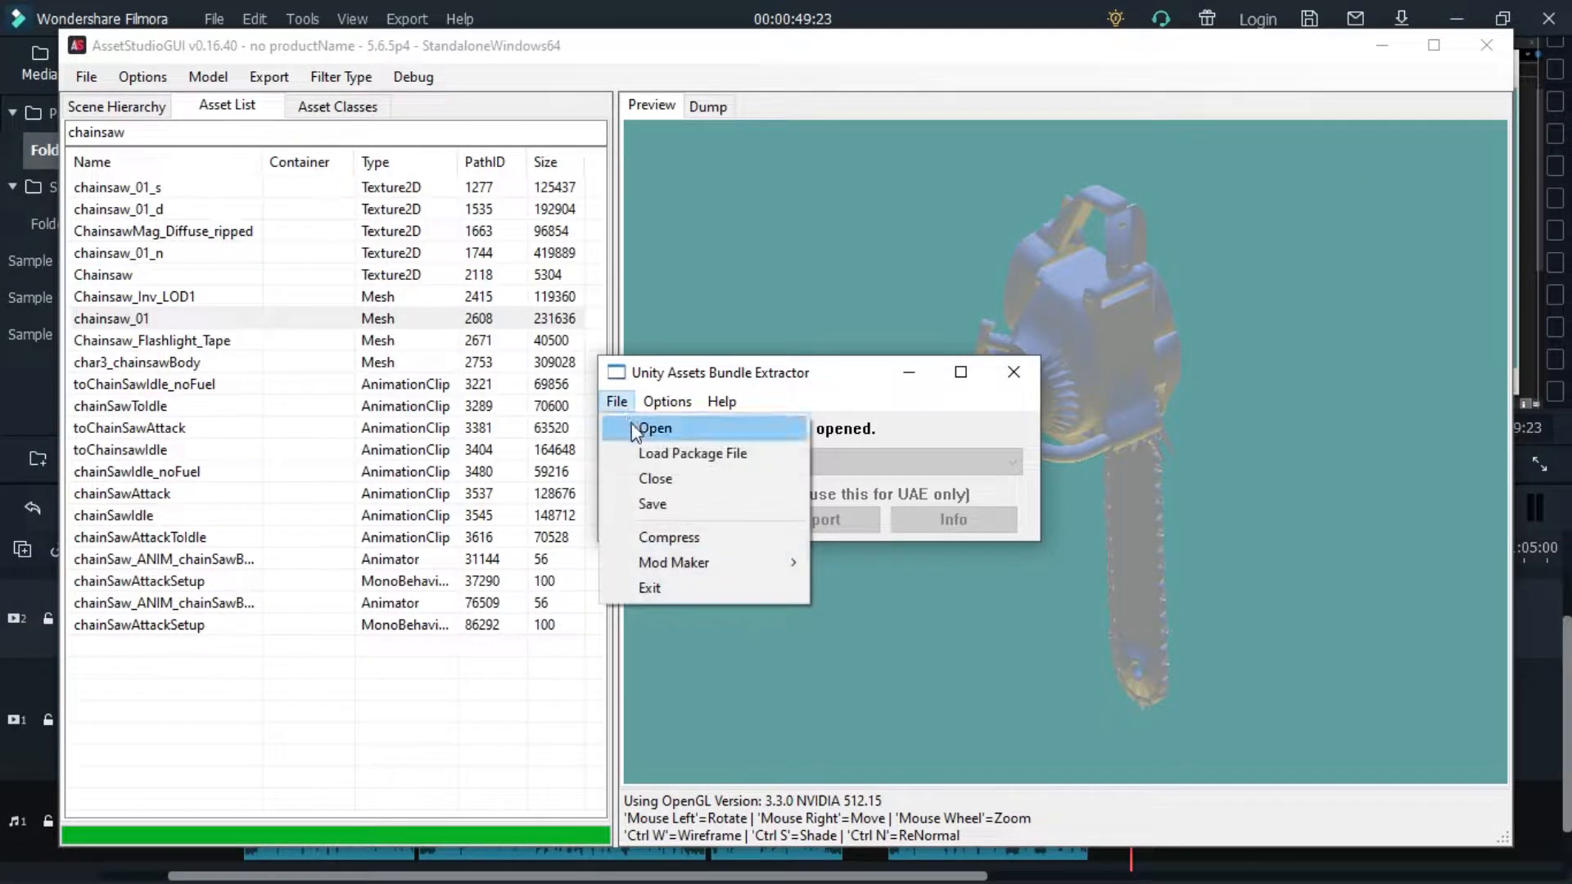
left_click(654, 428)
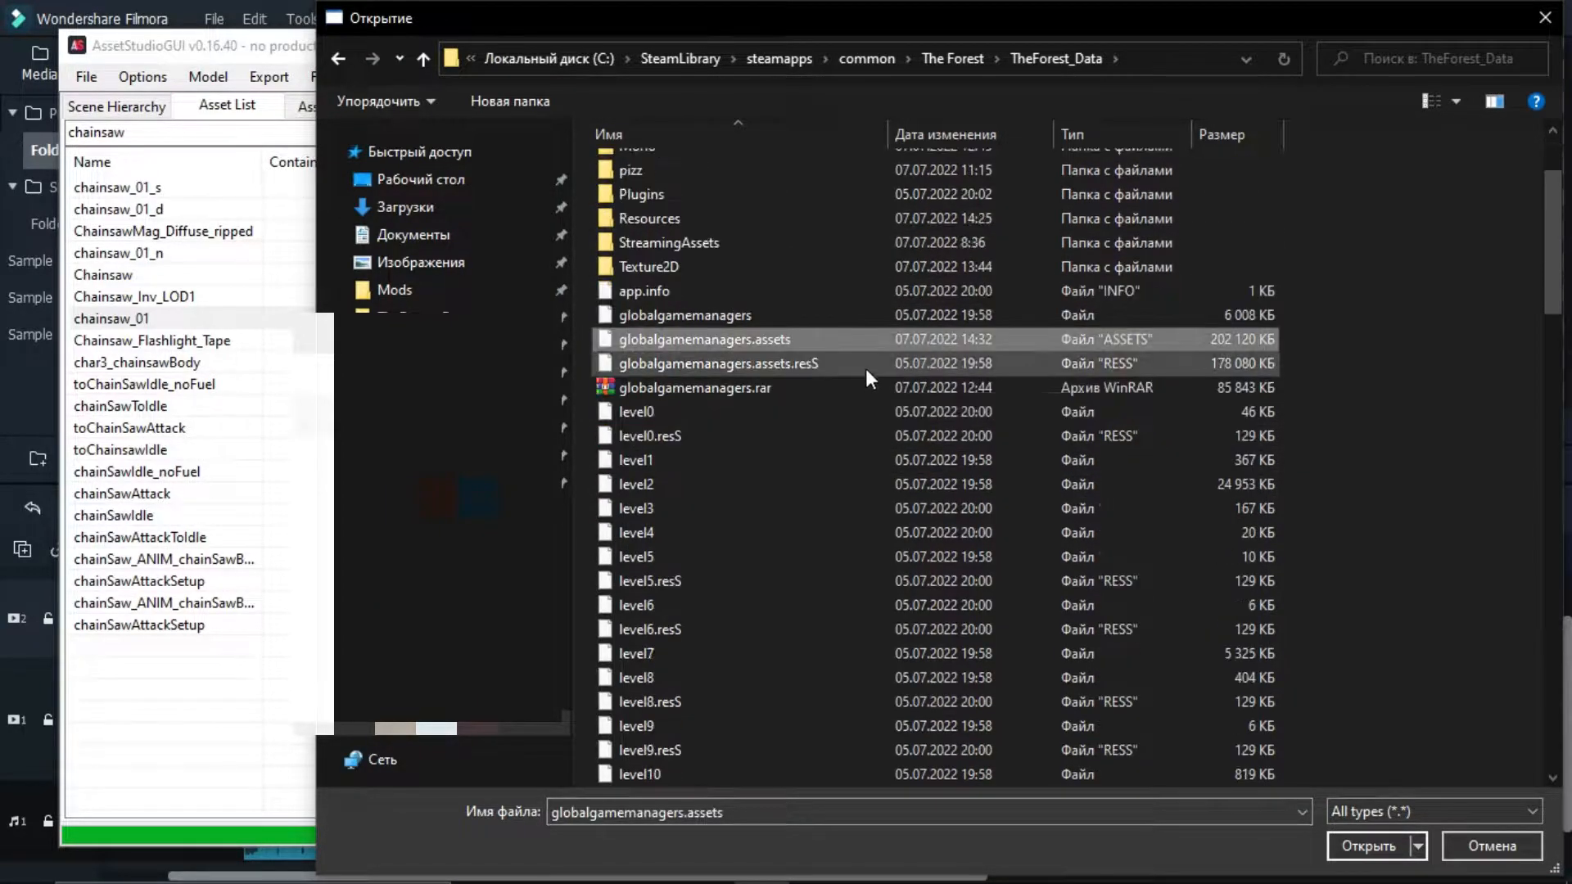
scroll("down", 3)
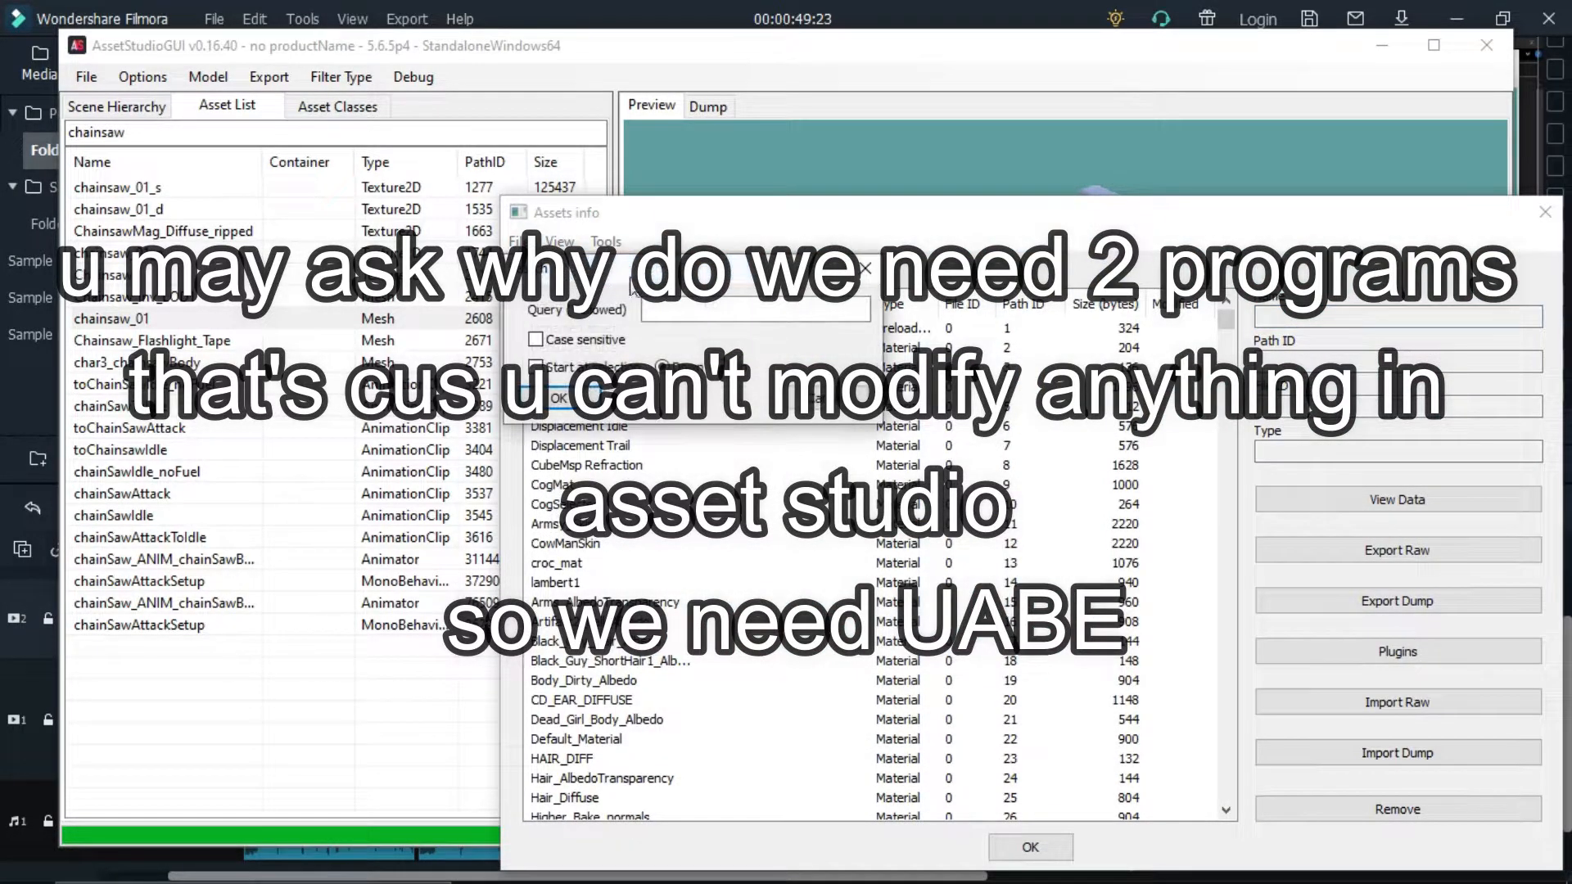
Search the asset list for chainsaw_01 (Path ID 2608) and export the mesh via Plugins.
type("chainsaw_01")
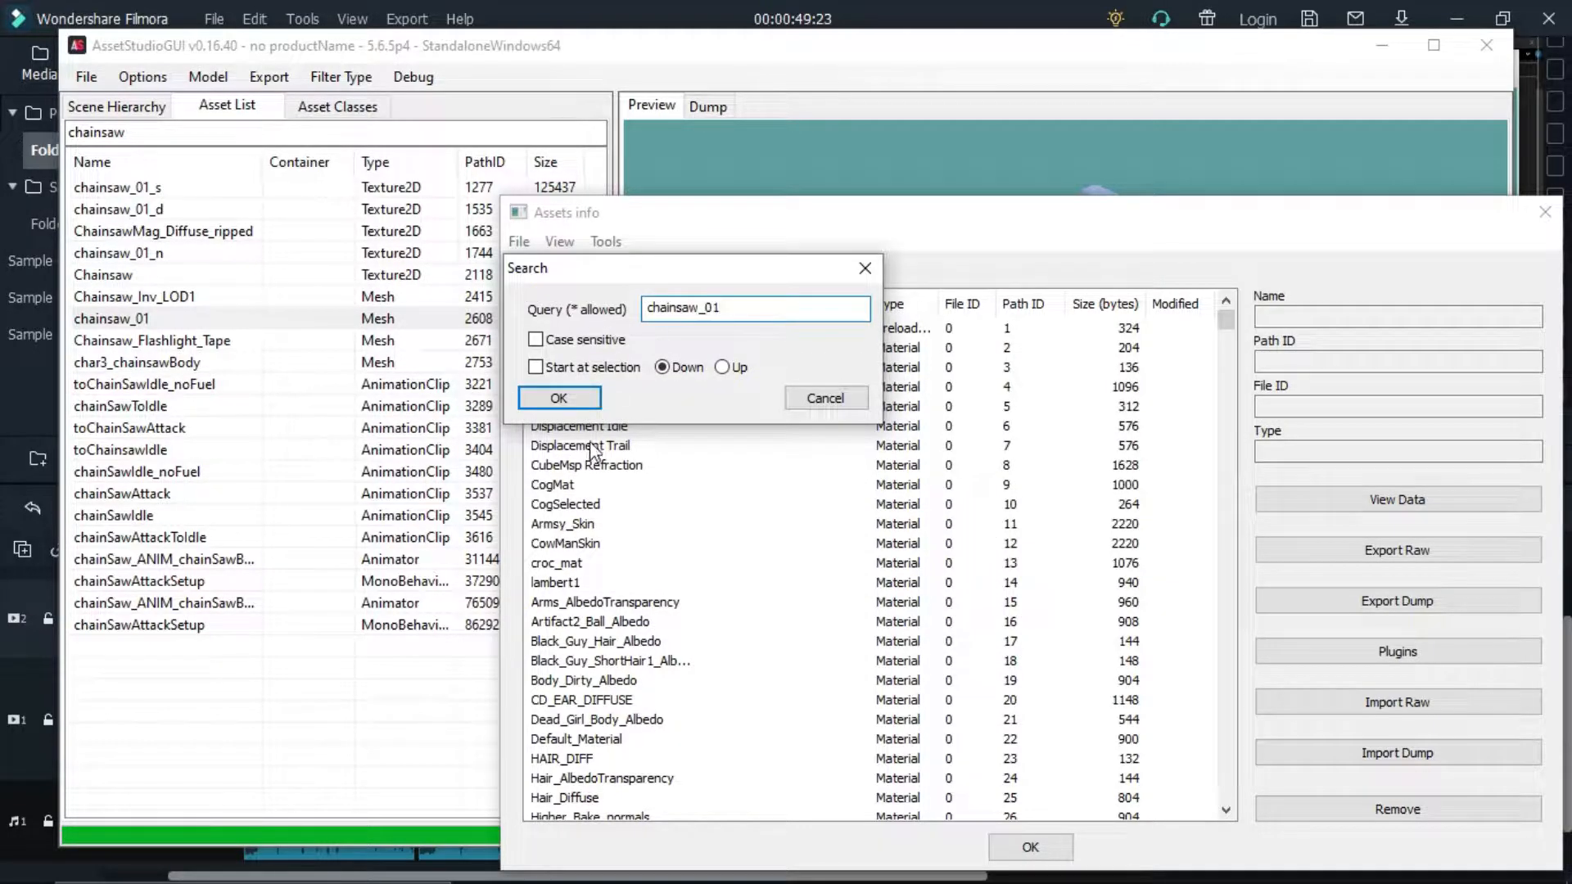
left_click(558, 398)
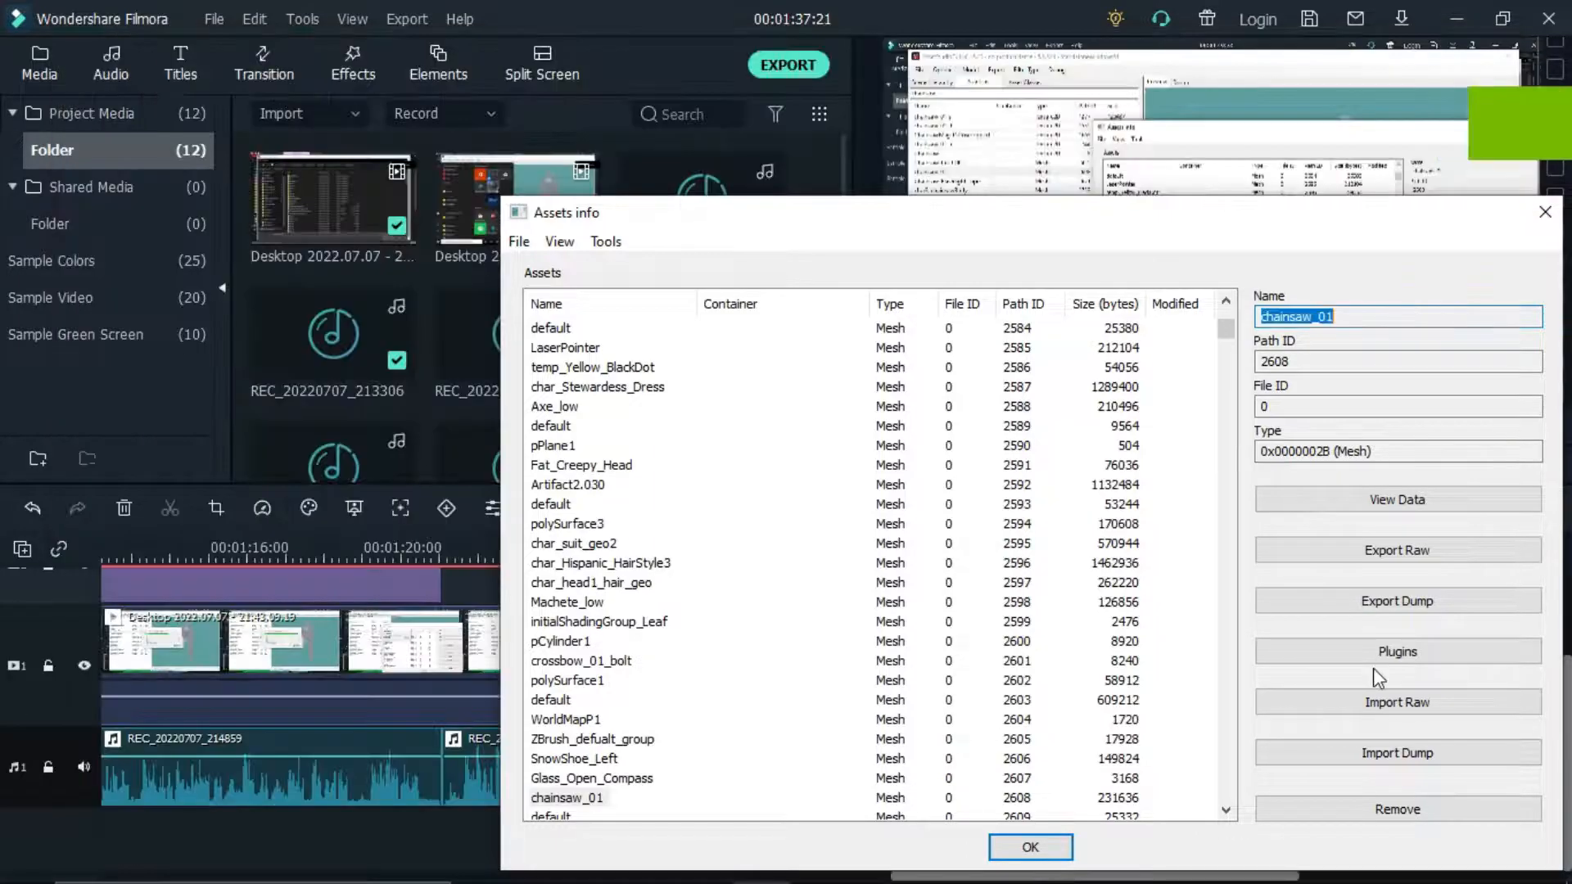
left_click(1395, 651)
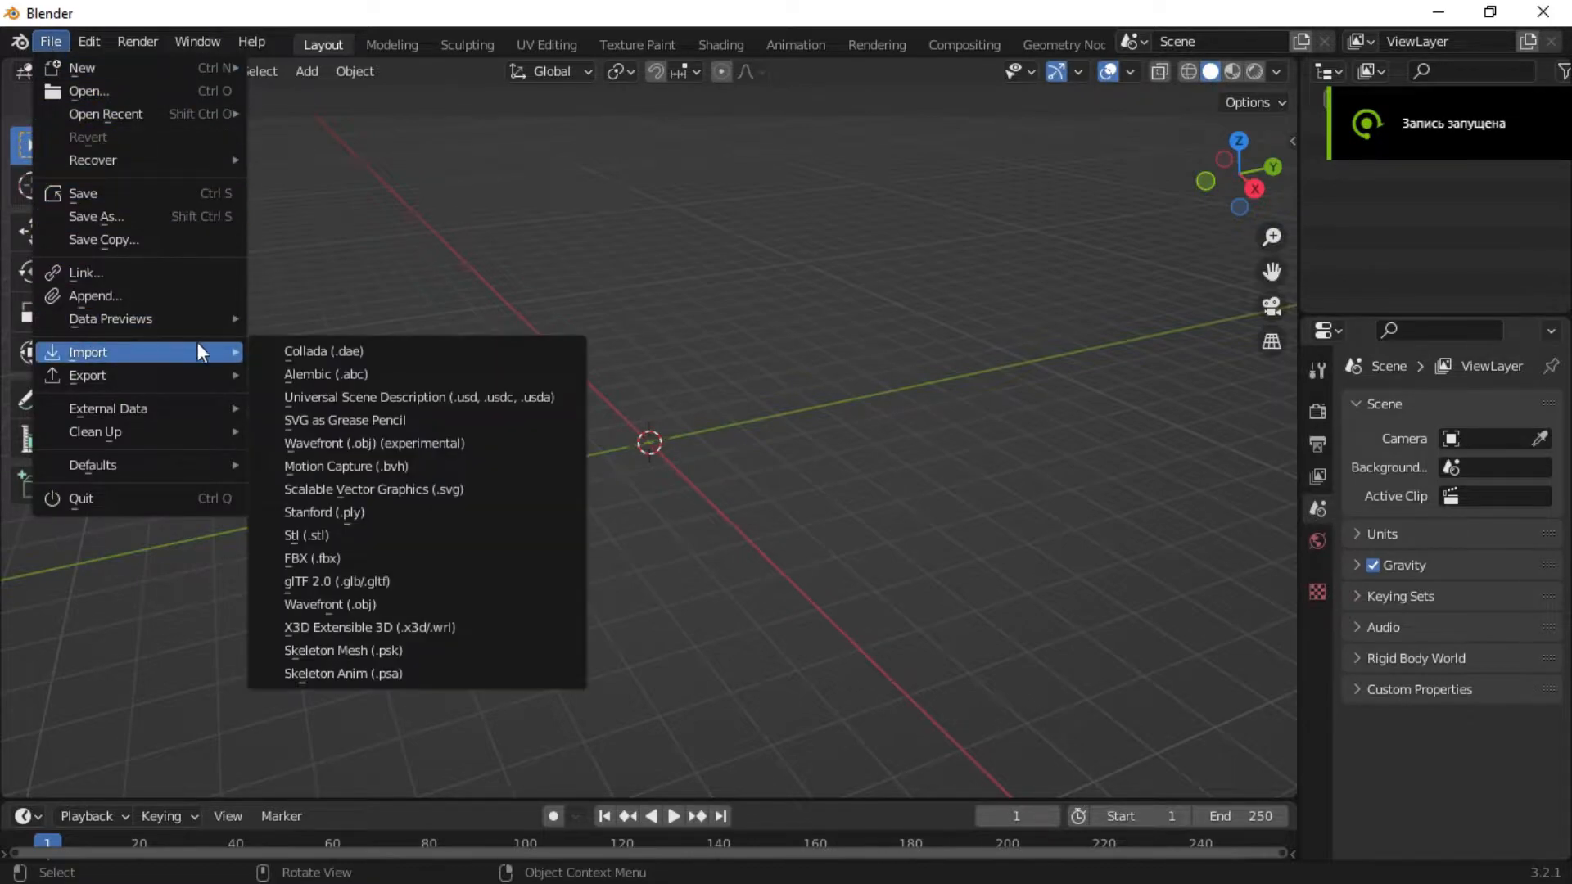
mouse_move(330, 604)
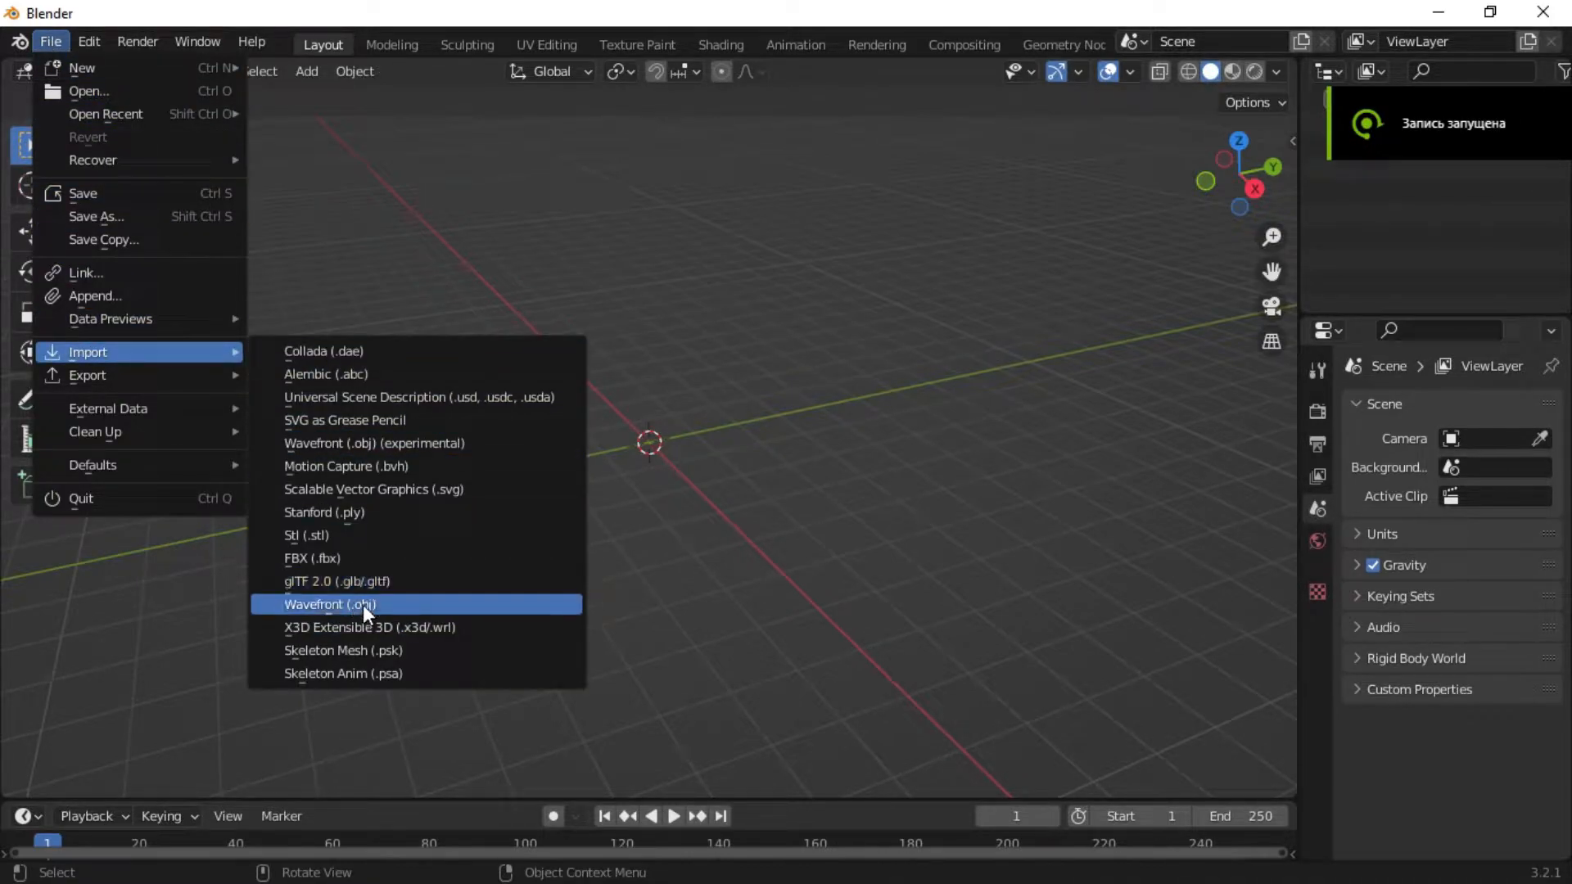
Import chainsaw_01.obj as a Wavefront OBJ into the Blender scene.
left_click(326, 604)
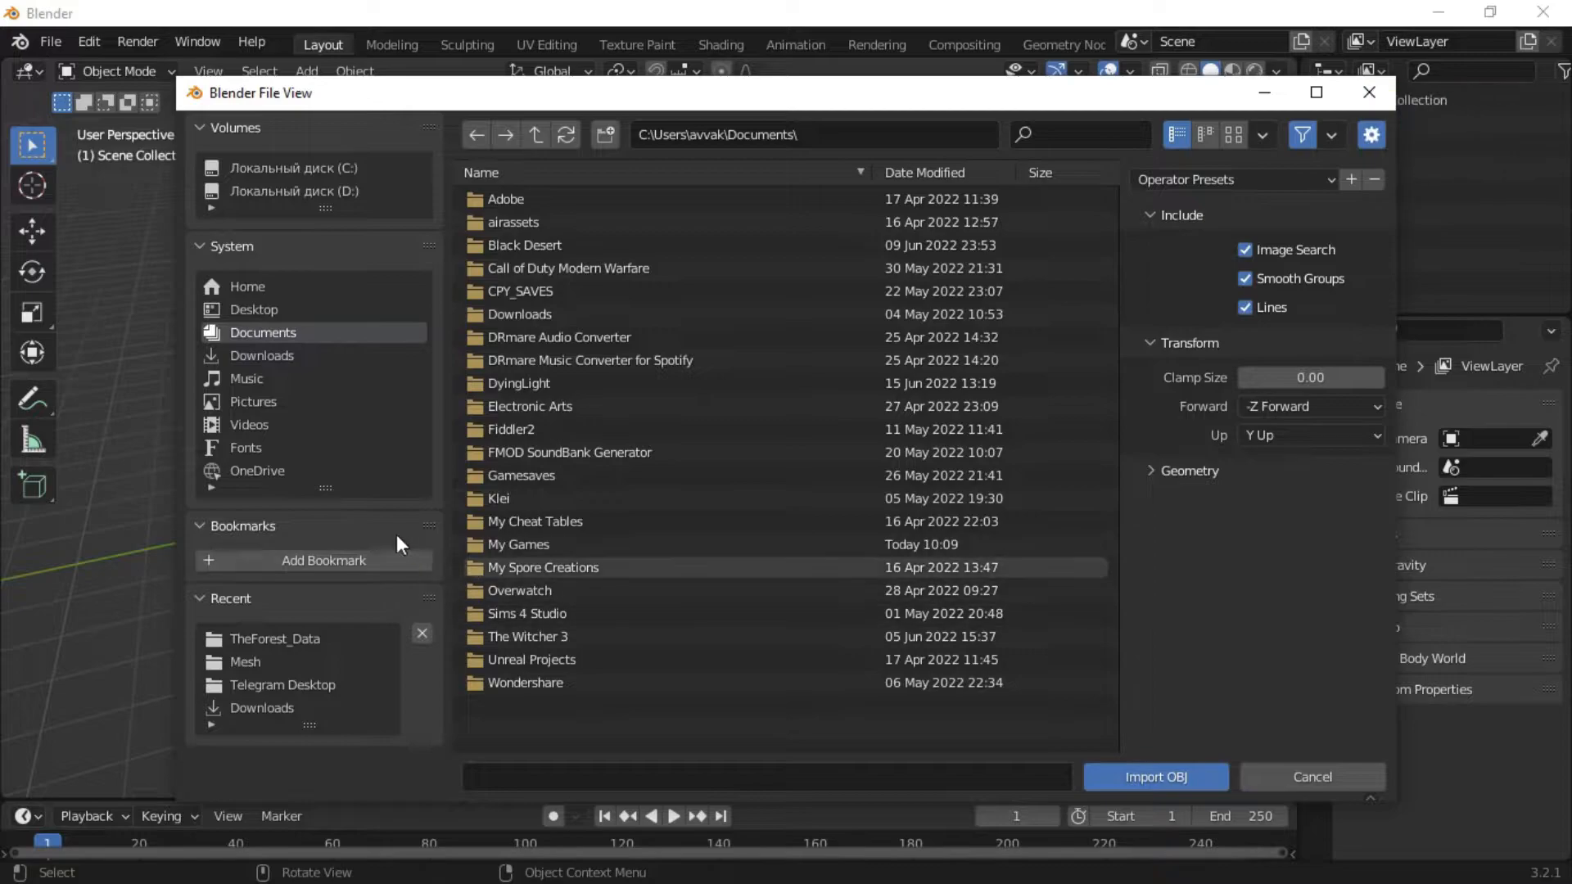
left_click(1153, 776)
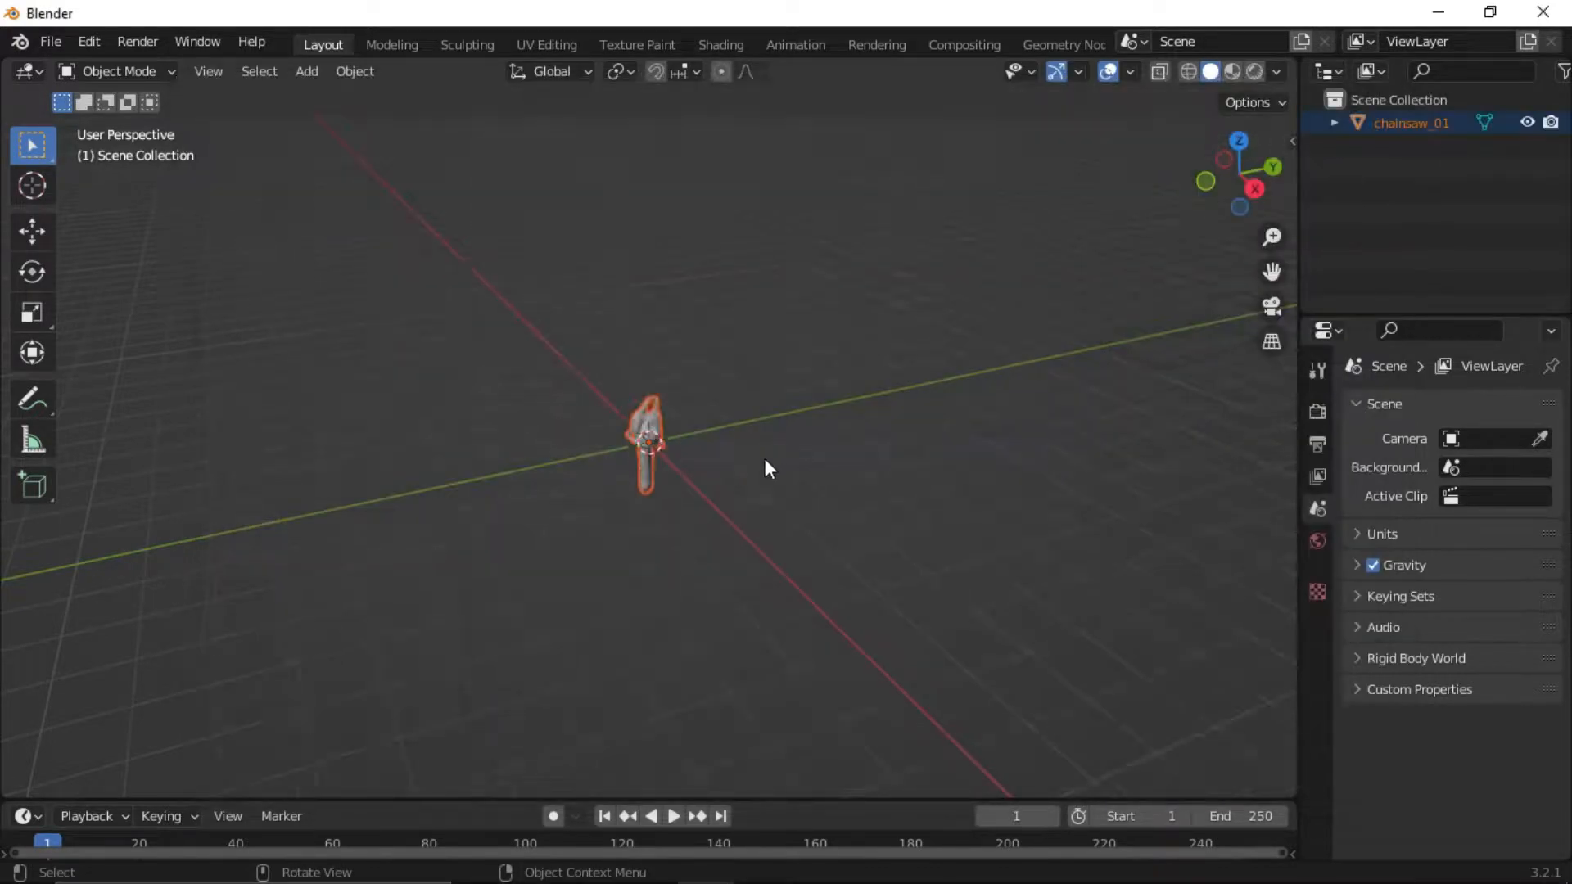
left_click(49, 42)
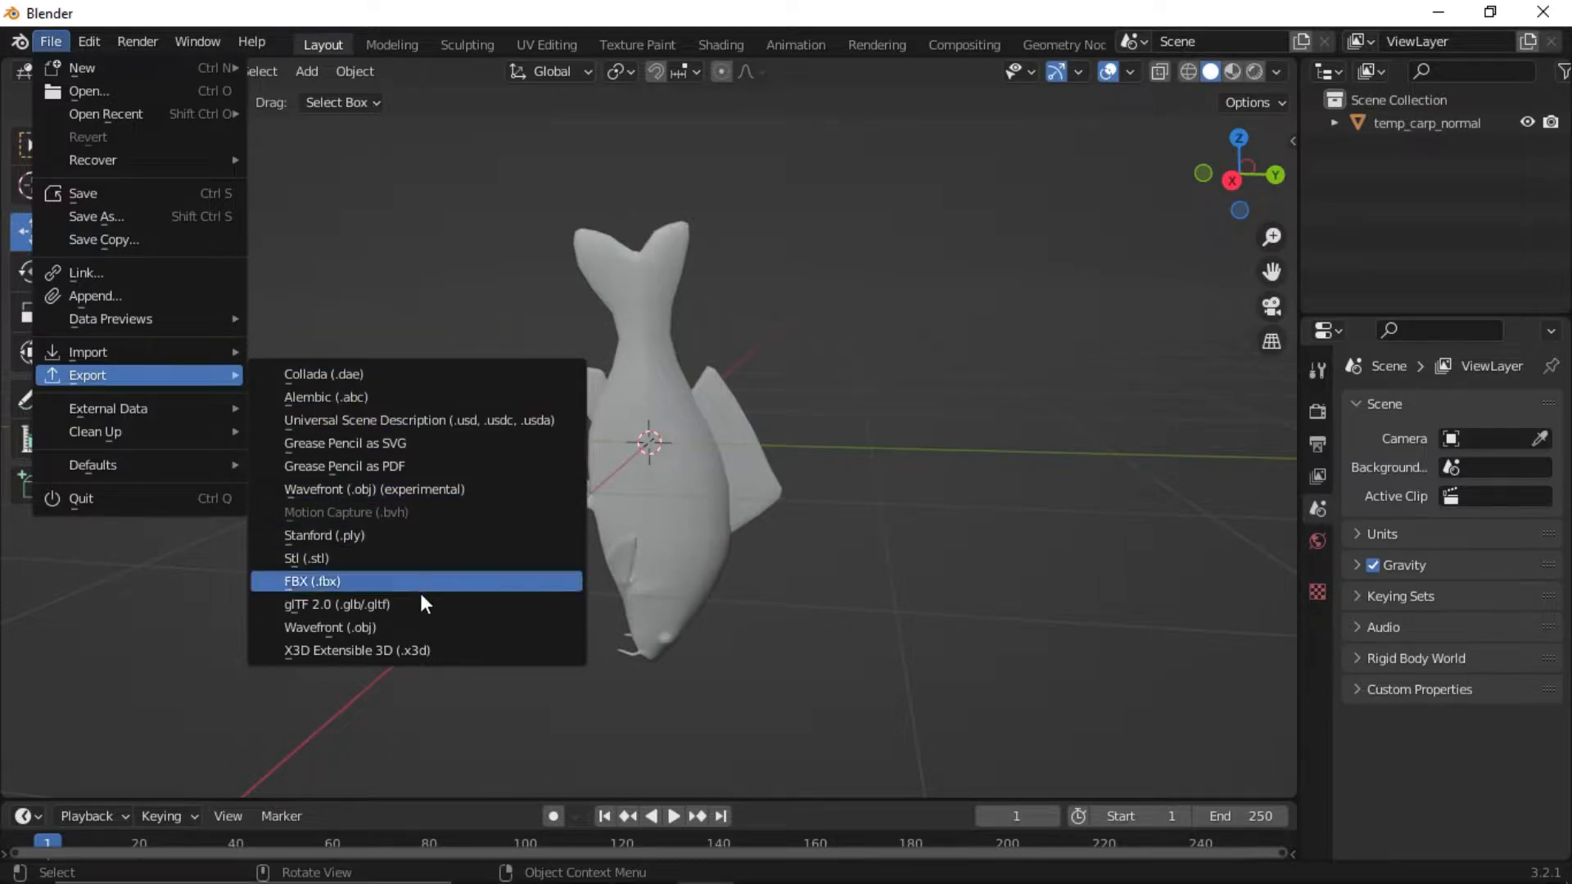
Export the temp_carp_normal fish as fishsaw.obj into the TheForest_Data folder.
left_click(330, 626)
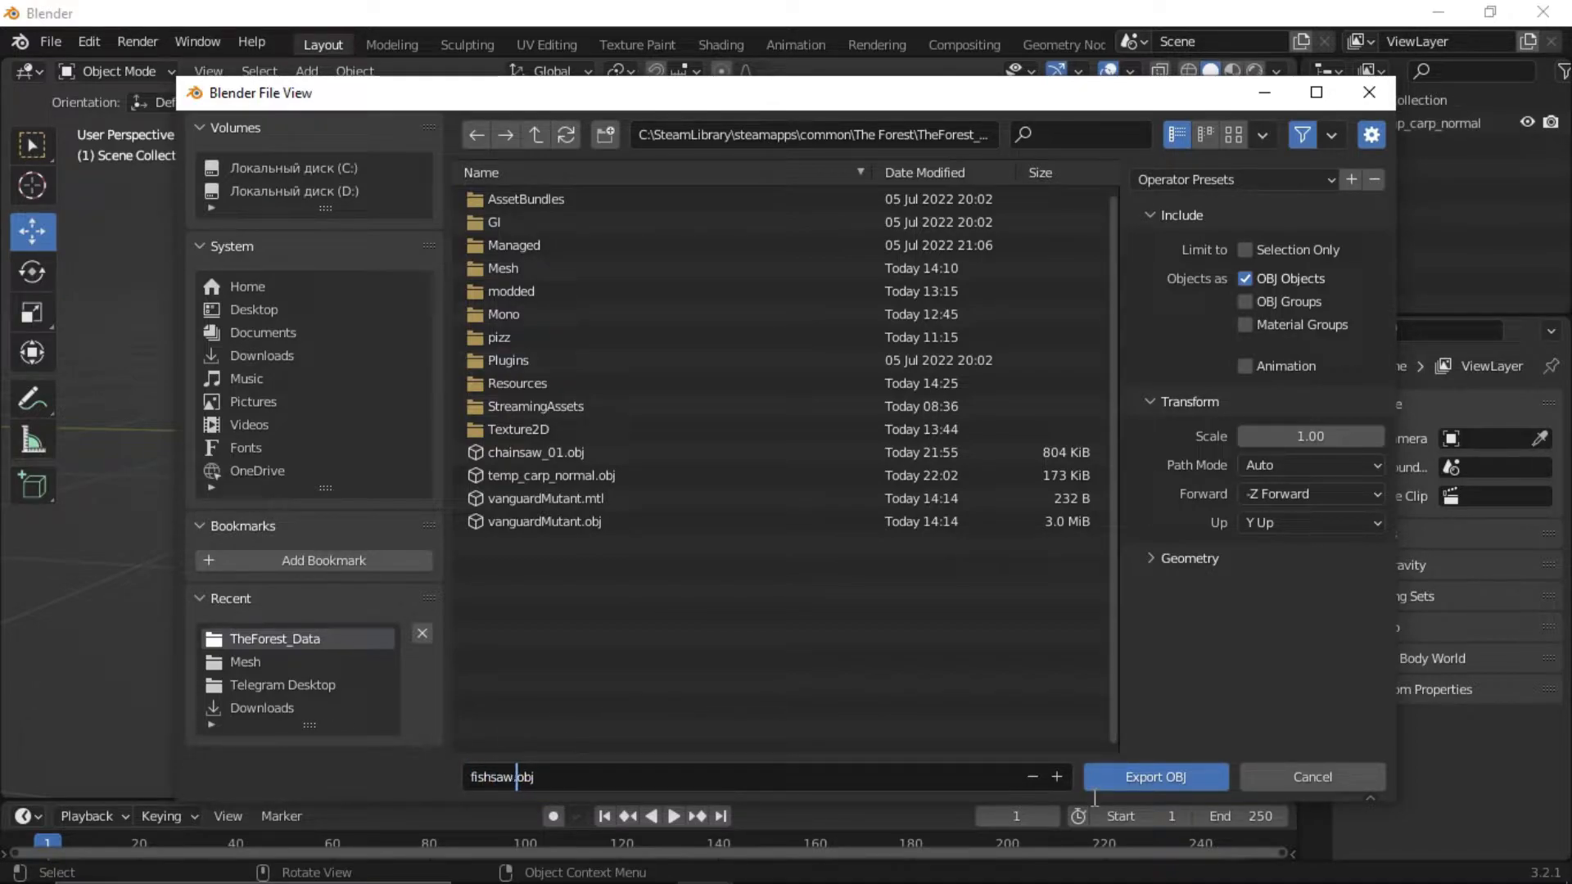
left_click(1154, 777)
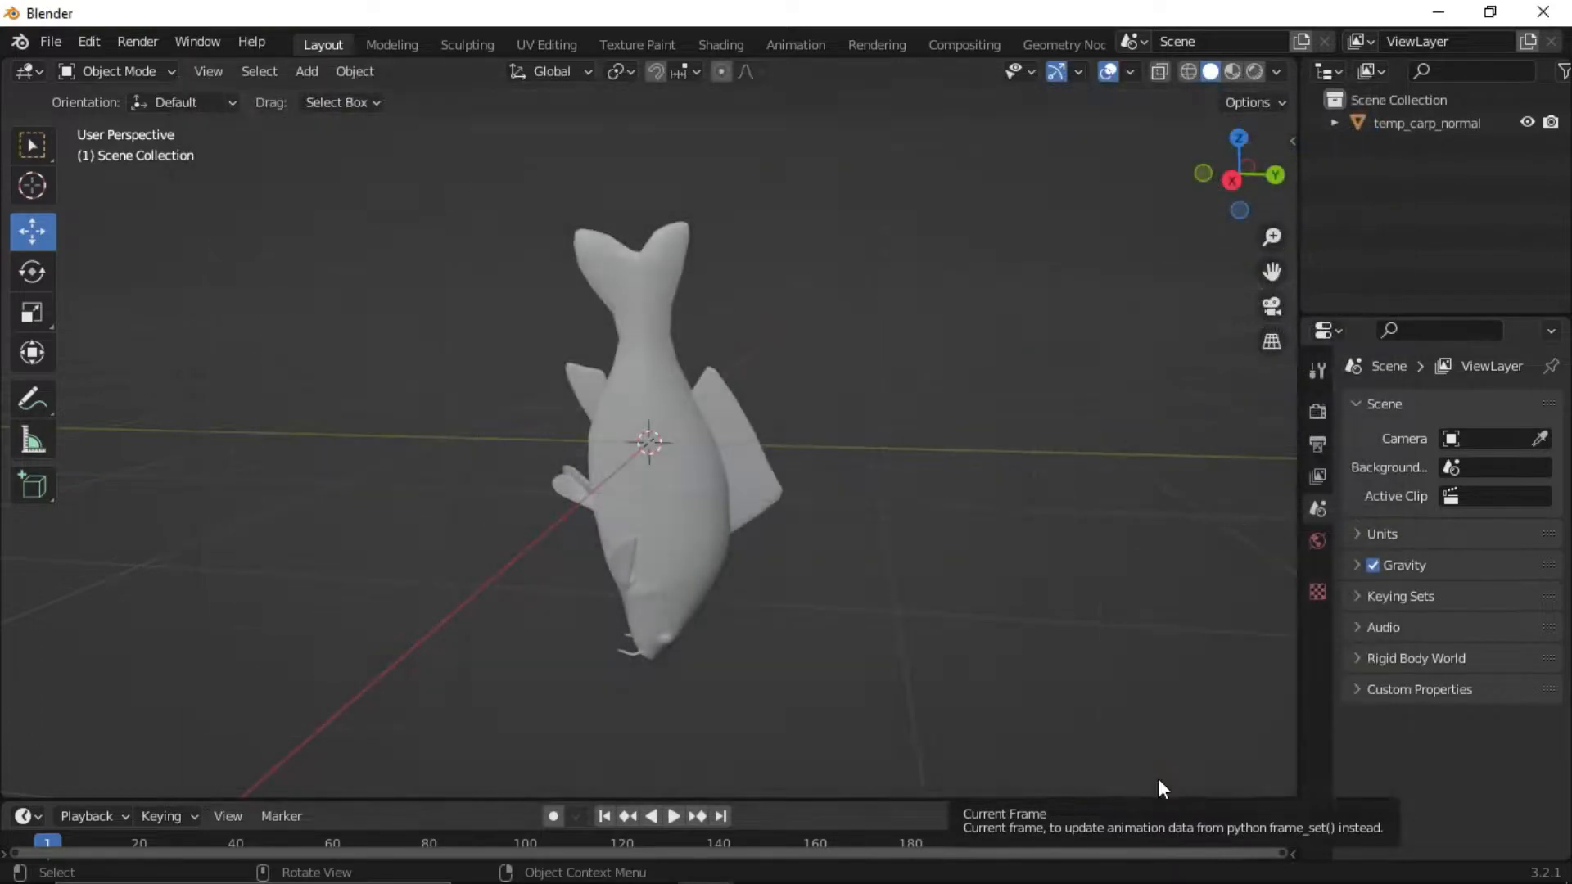